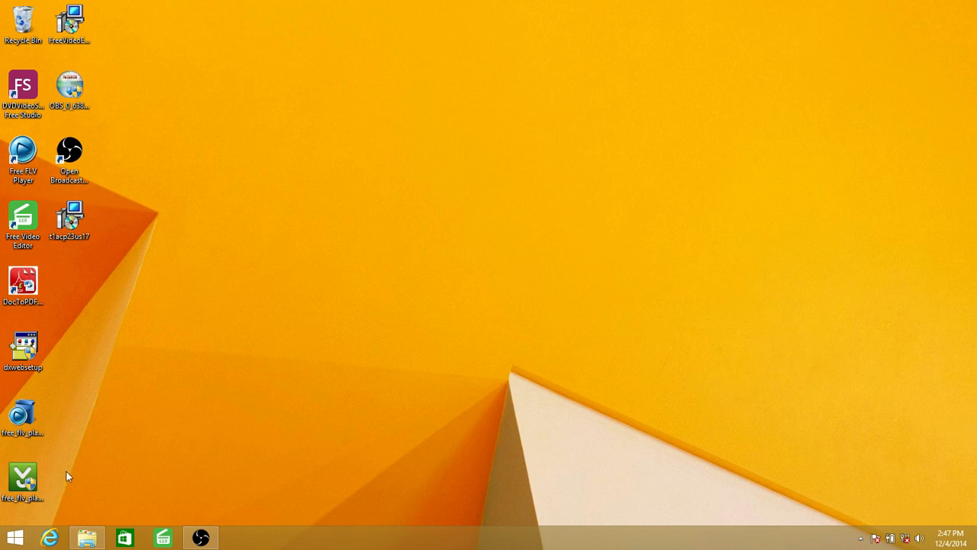
Step: Launch setup from the SQL2014_ENU_x64 DVD in drive D: via File Explorer
{"action": "left_click", "coordinate": [15, 537]}
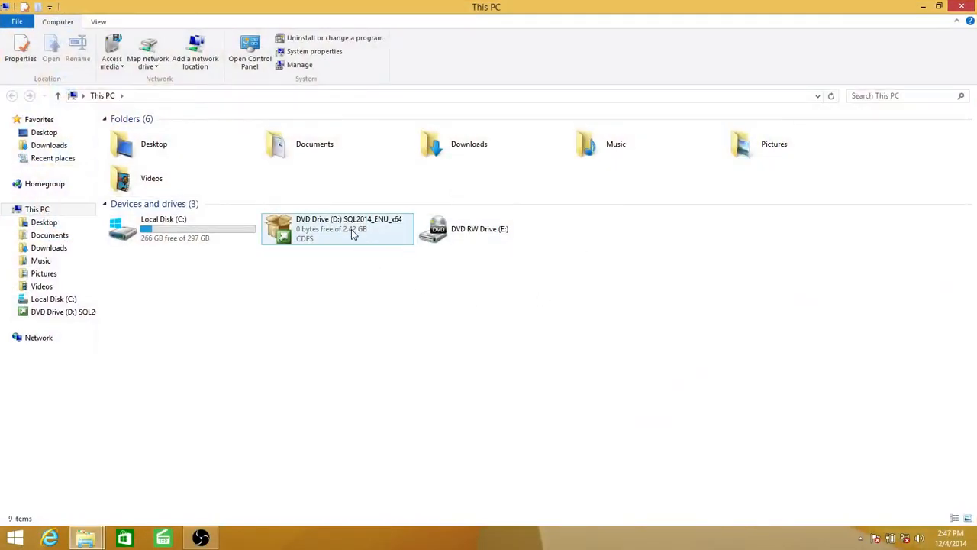
{"action": "double_click", "coordinate": [348, 228]}
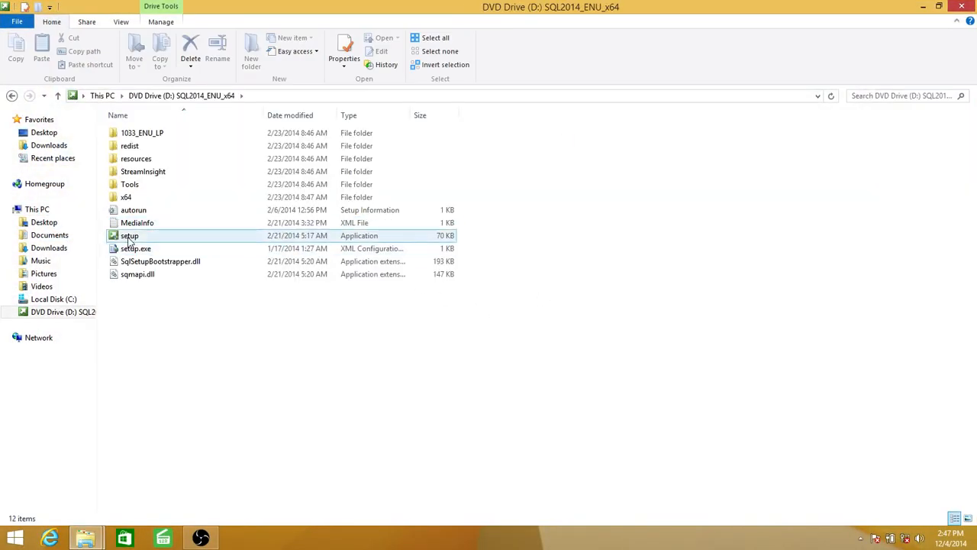
{"action": "double_click", "coordinate": [130, 235]}
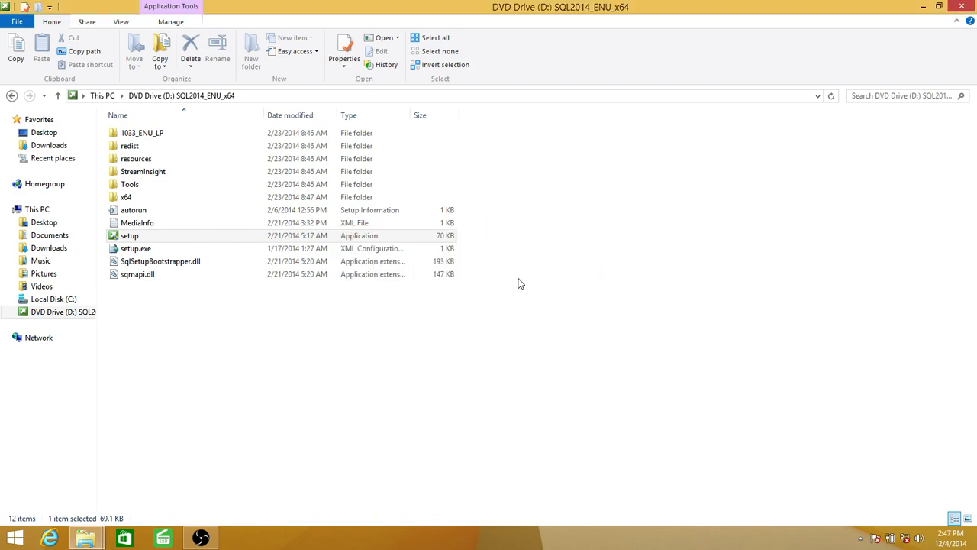
Step: Show the Installation page of SQL Server Installation Center
{"action": "double_click", "coordinate": [129, 235]}
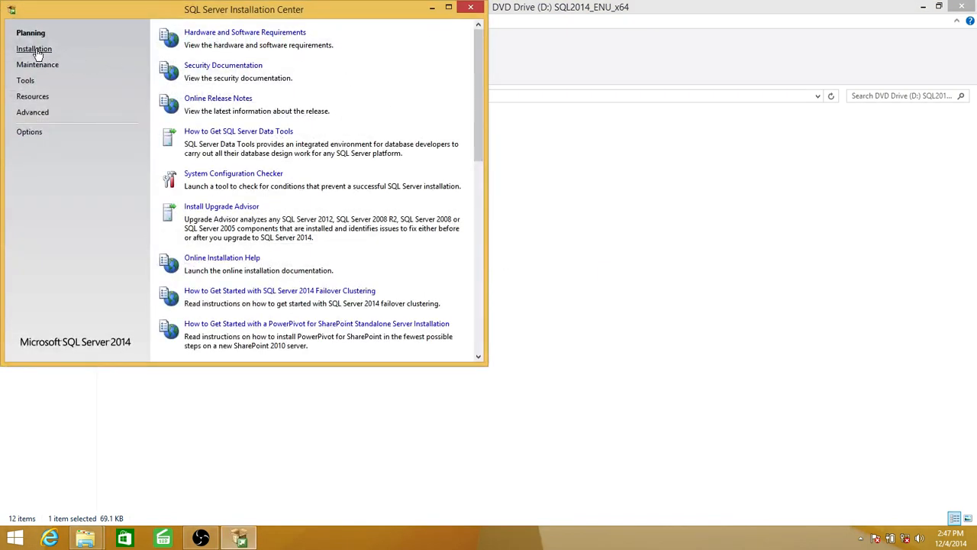
{"action": "left_click", "coordinate": [34, 47]}
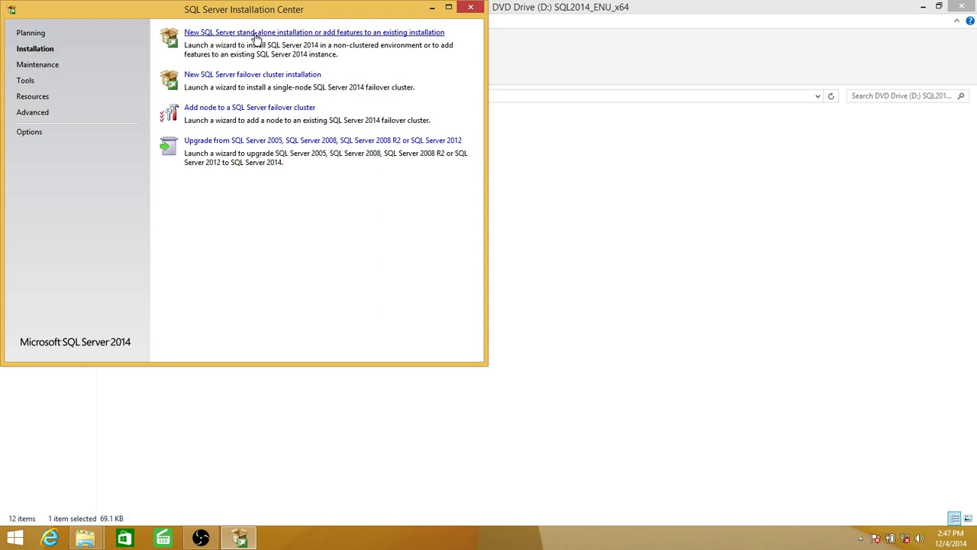
{"action": "mouse_move", "coordinate": [379, 42]}
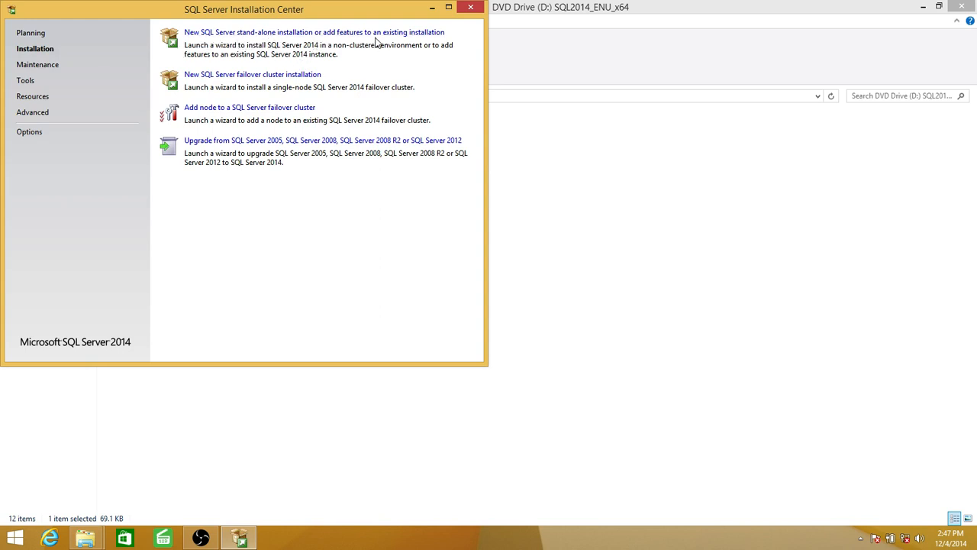
{"action": "mouse_move", "coordinate": [397, 37]}
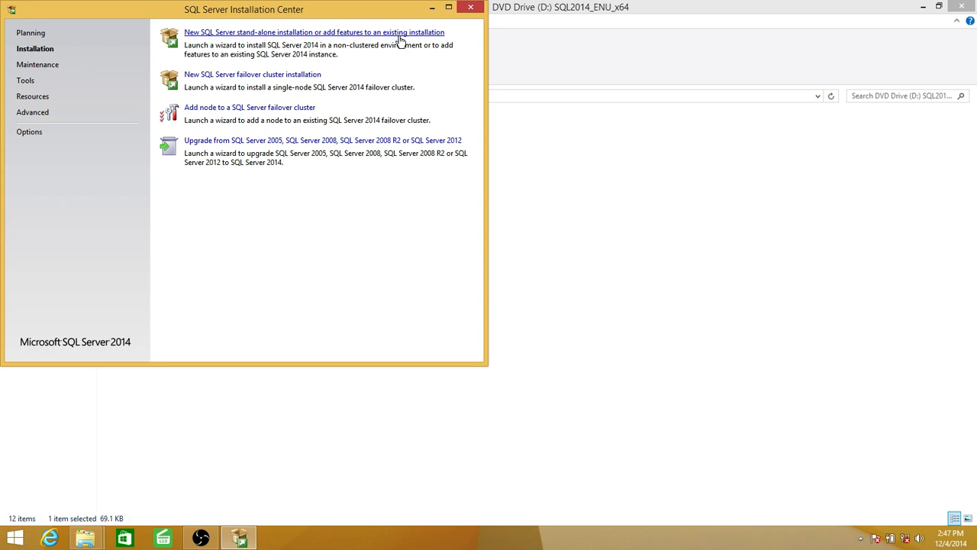
{"action": "mouse_move", "coordinate": [542, 244]}
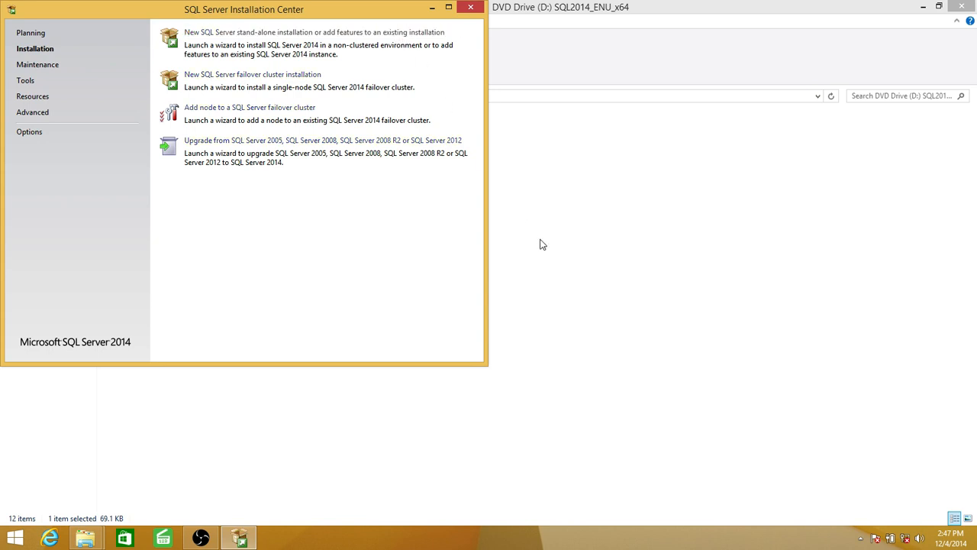
Step: Start a new stand-alone installation / add features and skip the Microsoft and product update checks
{"action": "left_click", "coordinate": [314, 32]}
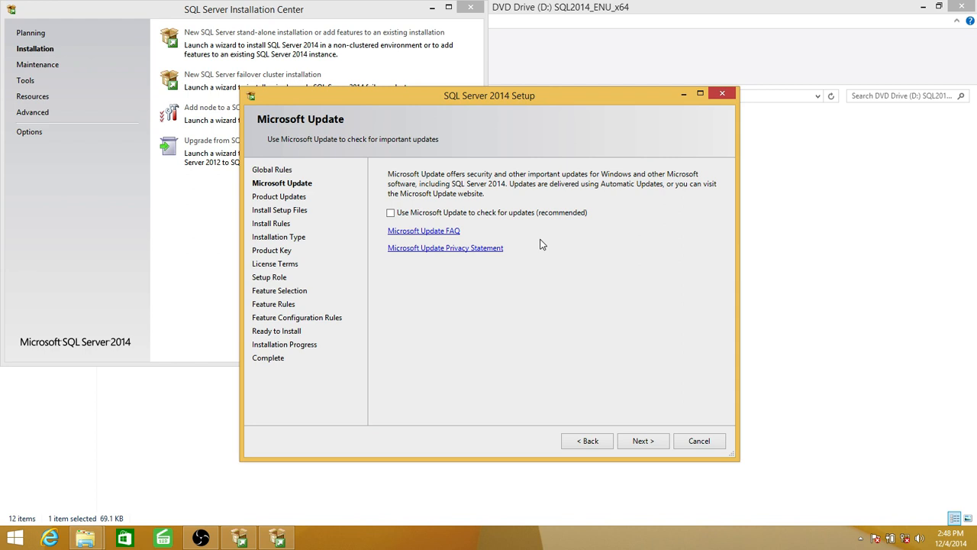
{"action": "mouse_move", "coordinate": [571, 108]}
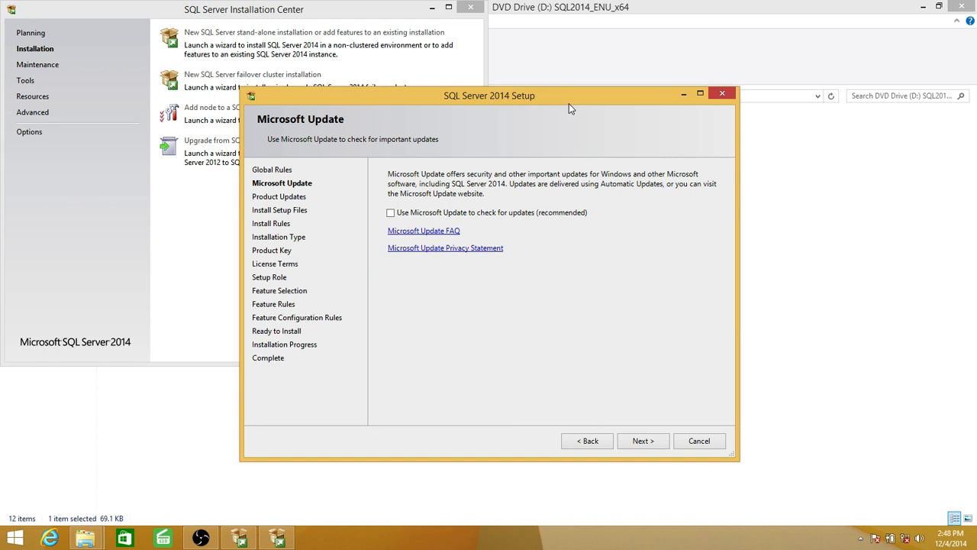
{"action": "left_click", "coordinate": [642, 440]}
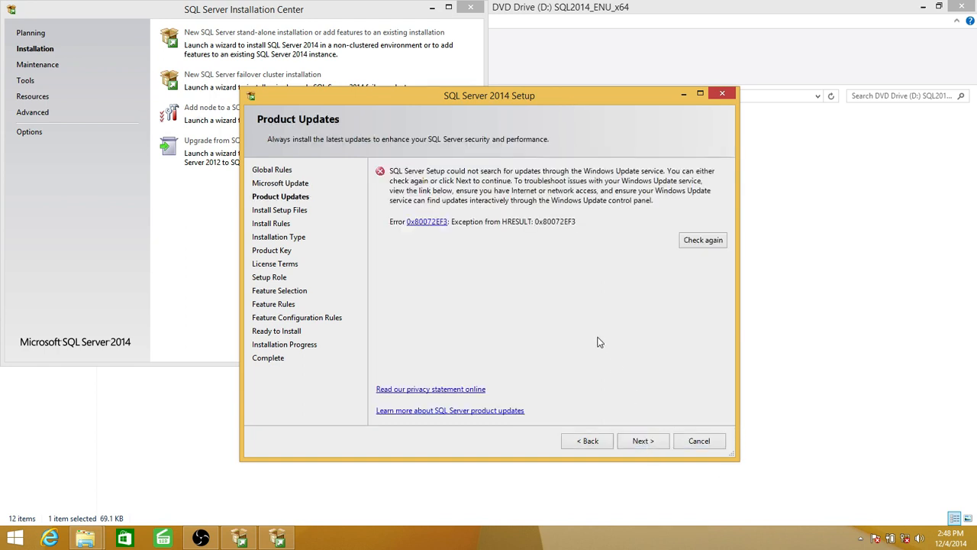
{"action": "left_click", "coordinate": [641, 440]}
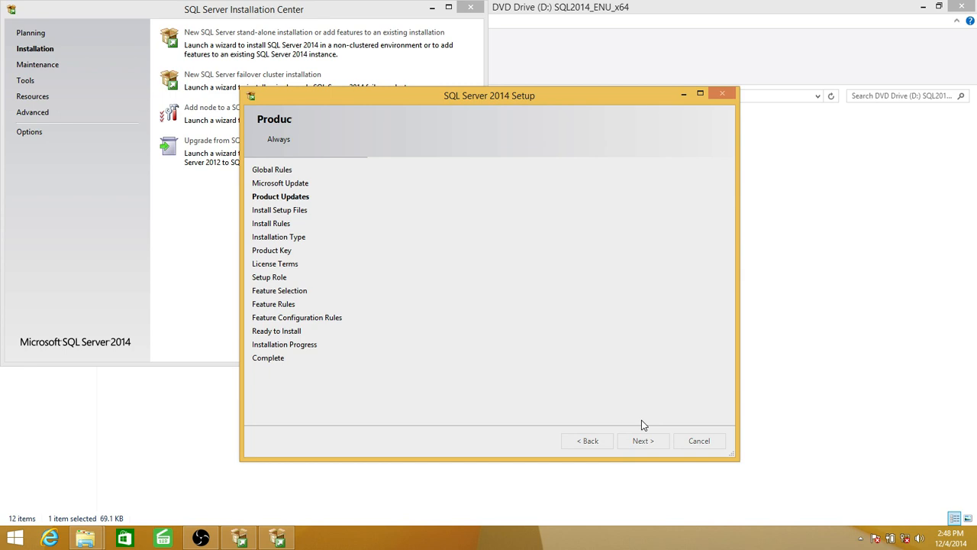
{"action": "left_click", "coordinate": [641, 440]}
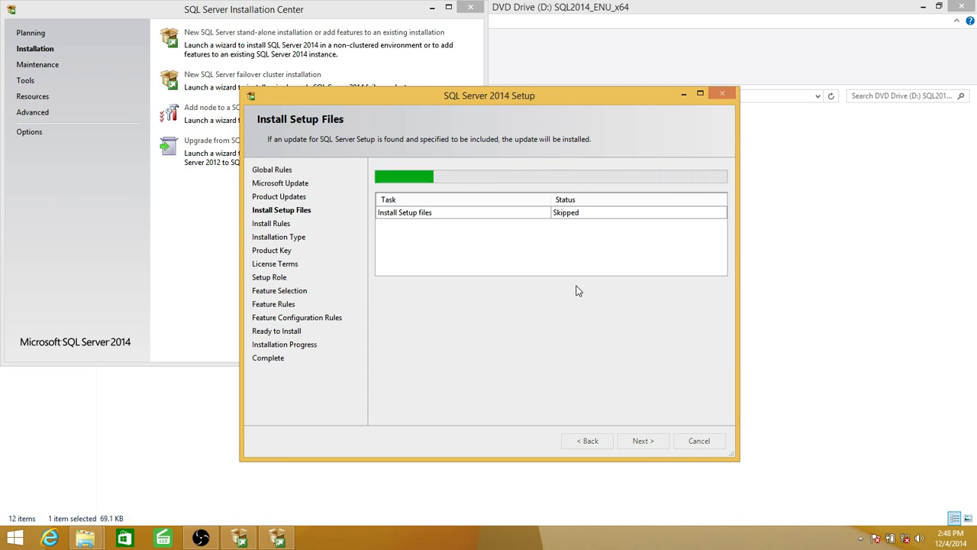
Step: Accept the install rules and choose adding features to the existing TECHBROTHERSSQL instance
{"action": "left_click", "coordinate": [643, 440]}
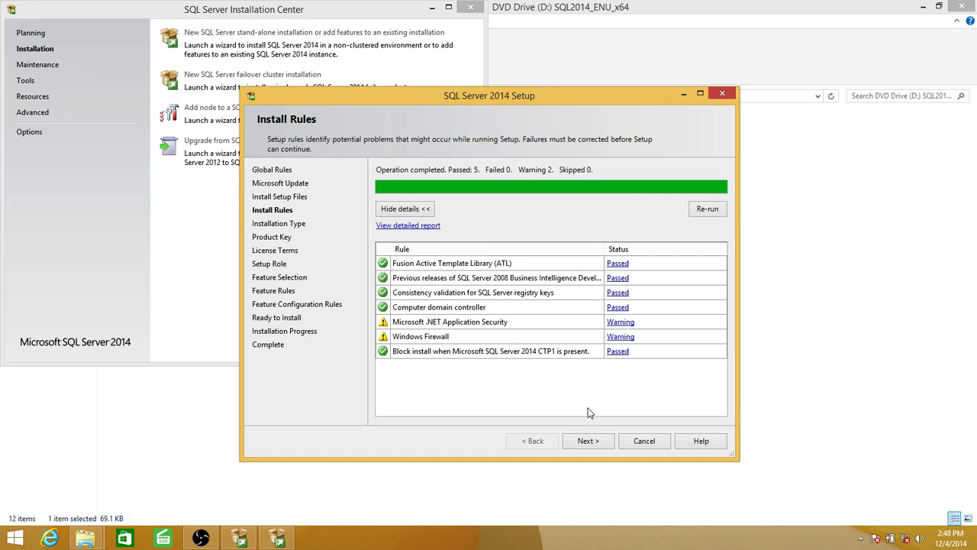
{"action": "left_click", "coordinate": [587, 440]}
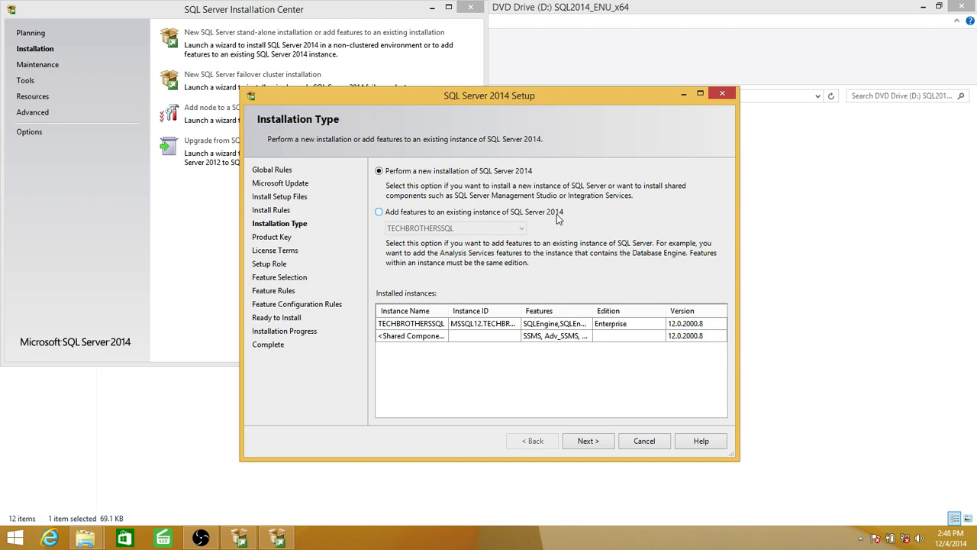
{"action": "mouse_move", "coordinate": [587, 219]}
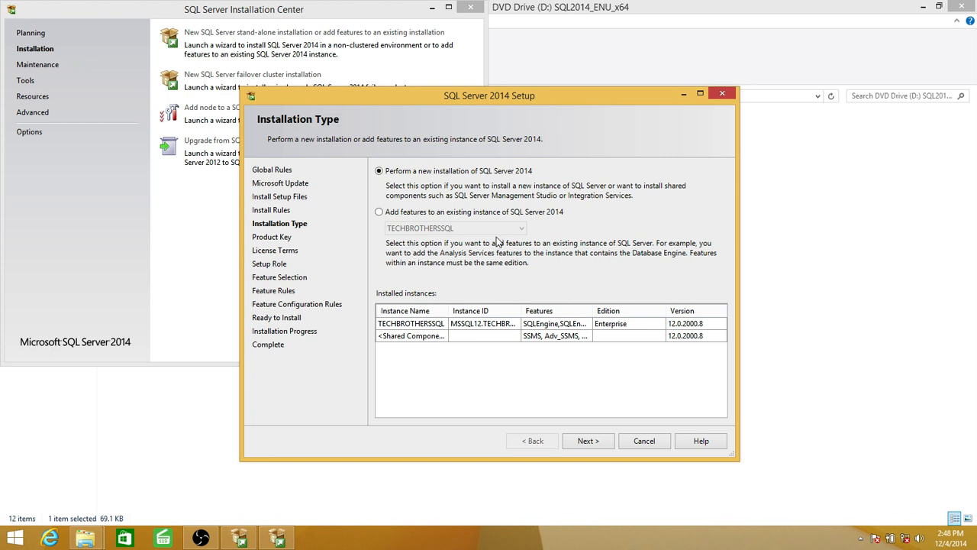
{"action": "left_click", "coordinate": [379, 211]}
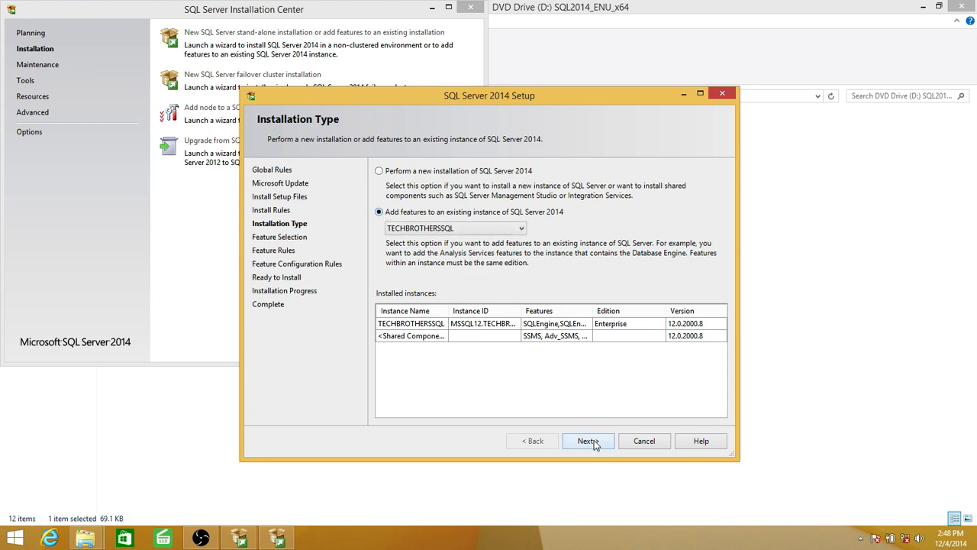
{"action": "left_click", "coordinate": [587, 440]}
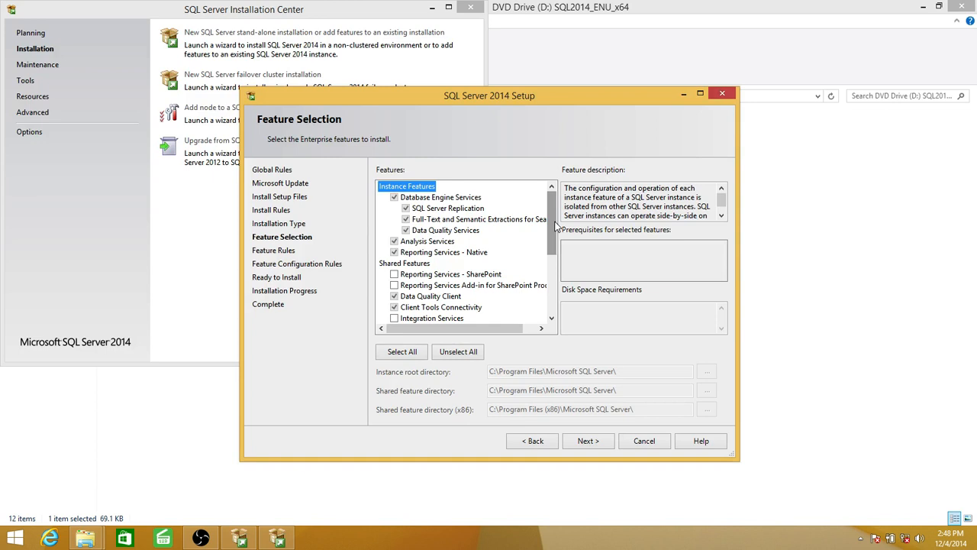
{"action": "mouse_move", "coordinate": [559, 221]}
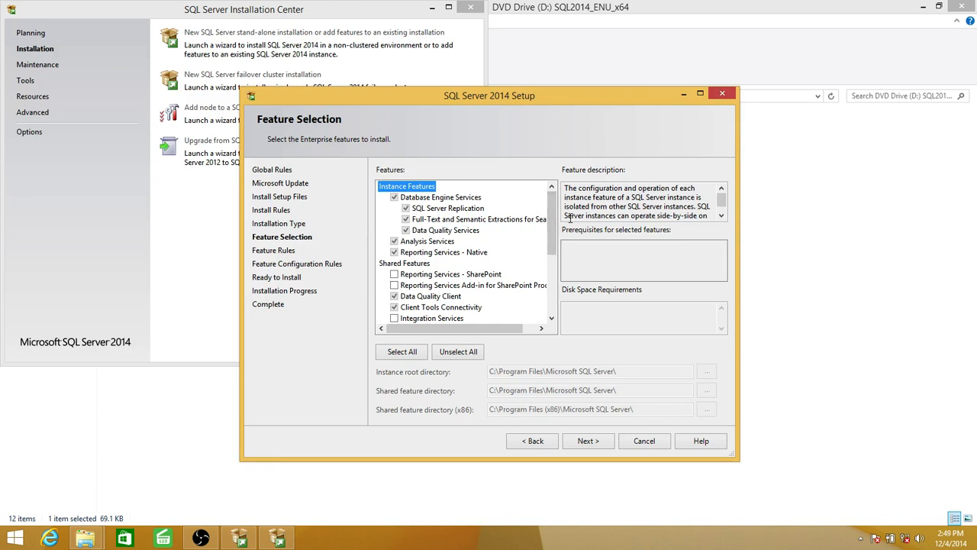
Step: Check Integration Services in the feature list and continue past the feature rules
{"action": "scroll", "scroll_direction": "down", "scroll_amount": 3}
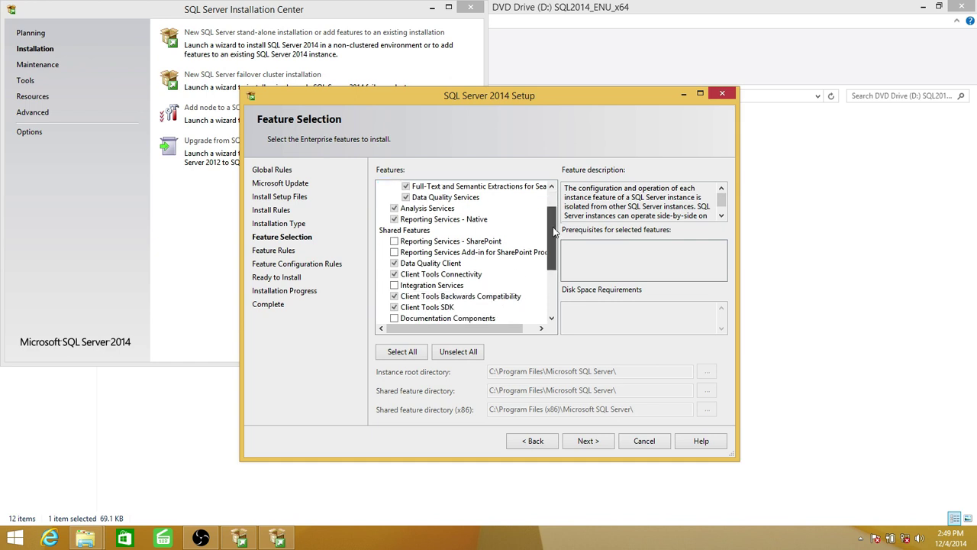
{"action": "scroll", "scroll_direction": "down", "scroll_amount": 3}
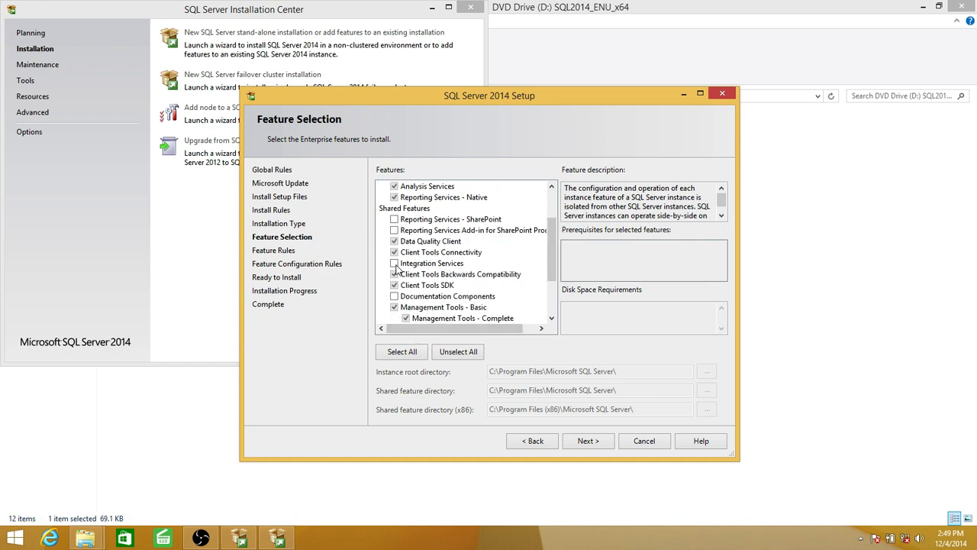
{"action": "left_click", "coordinate": [394, 263]}
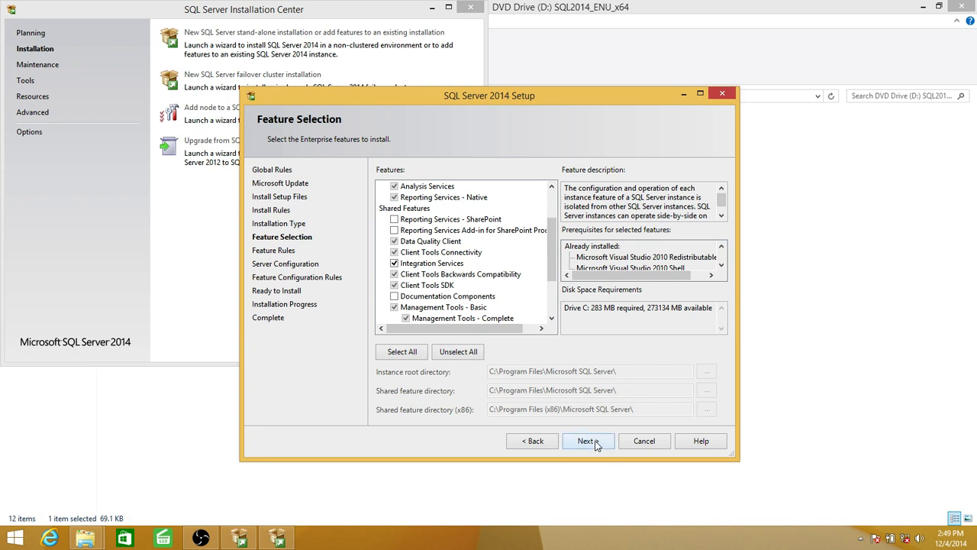
{"action": "left_click", "coordinate": [587, 440]}
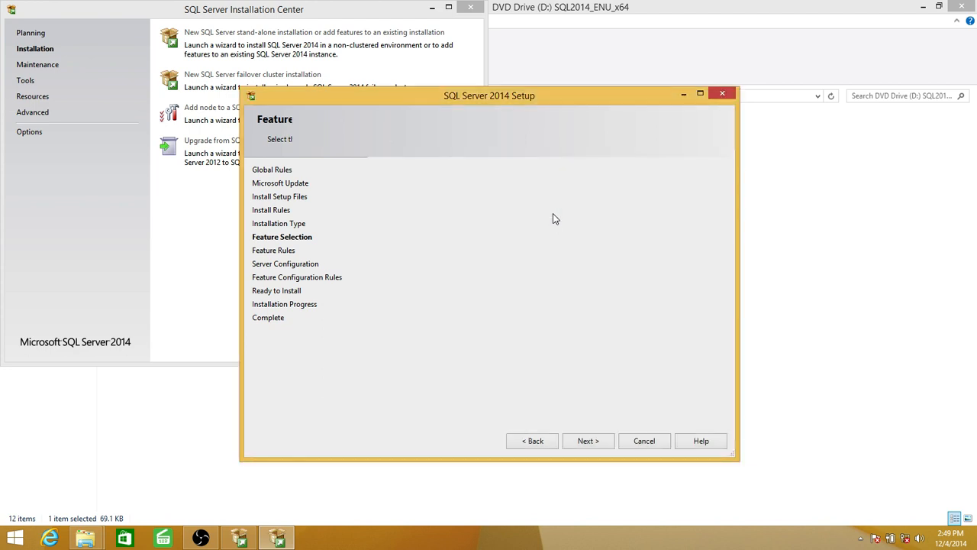
{"action": "left_click", "coordinate": [586, 440]}
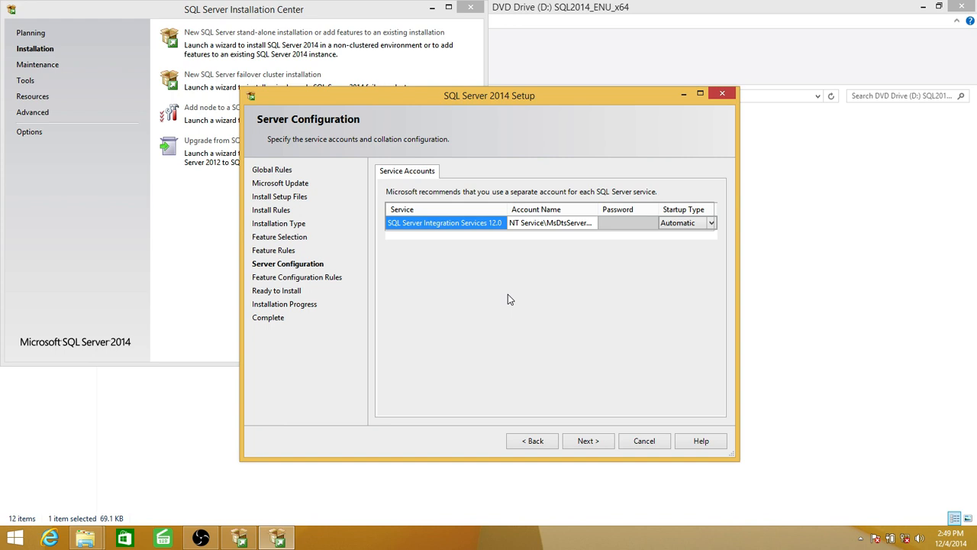
{"action": "mouse_move", "coordinate": [525, 275]}
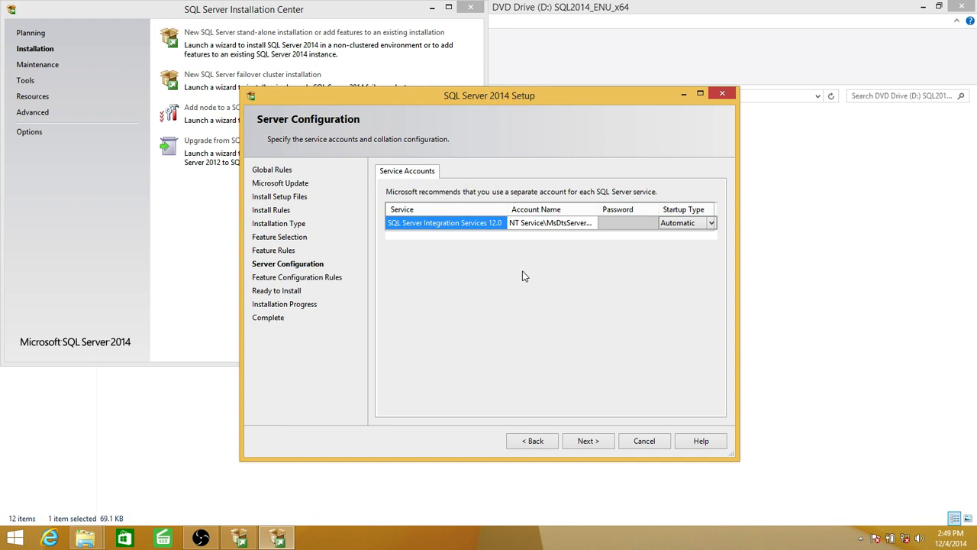
{"action": "mouse_move", "coordinate": [634, 273]}
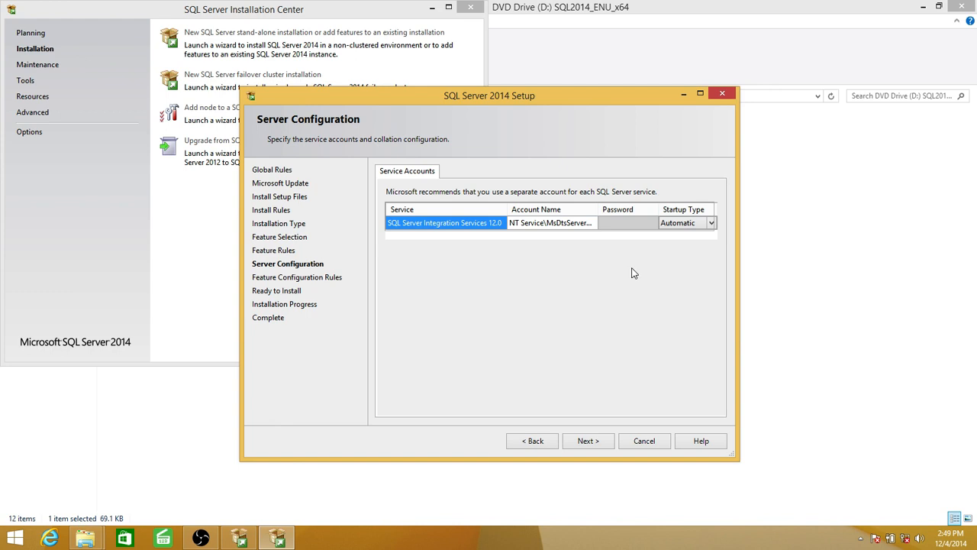
{"action": "mouse_move", "coordinate": [624, 469]}
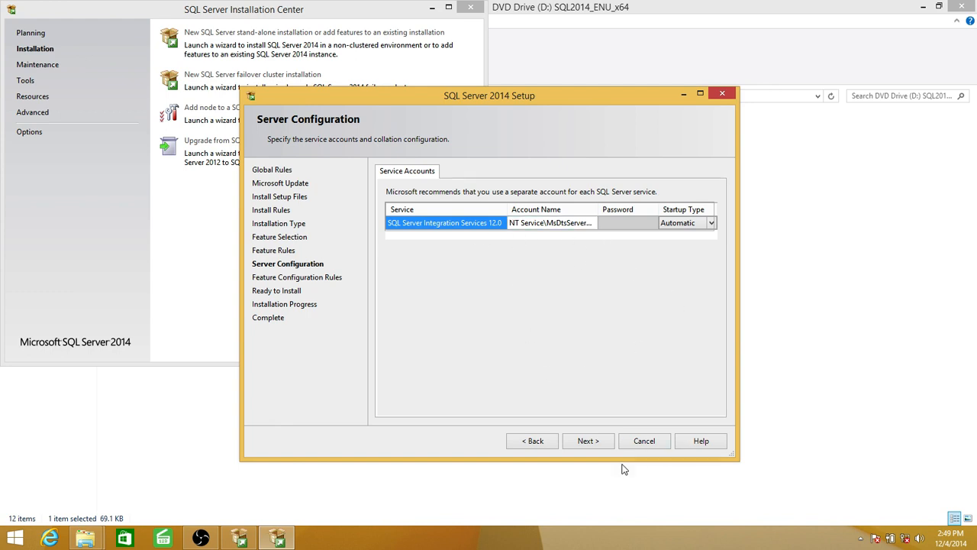
Step: Accept the service accounts, review the Ready to Install summary and begin installing
{"action": "left_click", "coordinate": [587, 440]}
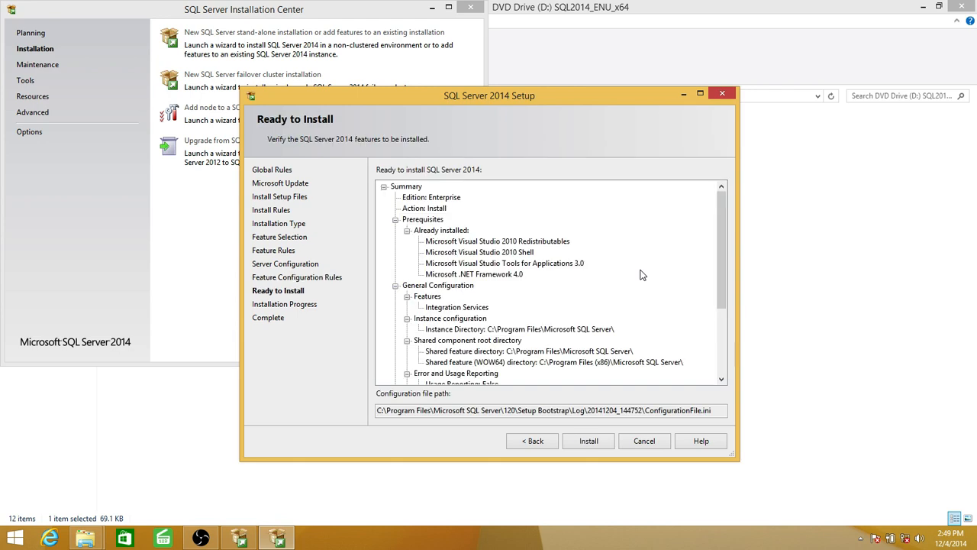
{"action": "mouse_move", "coordinate": [720, 221]}
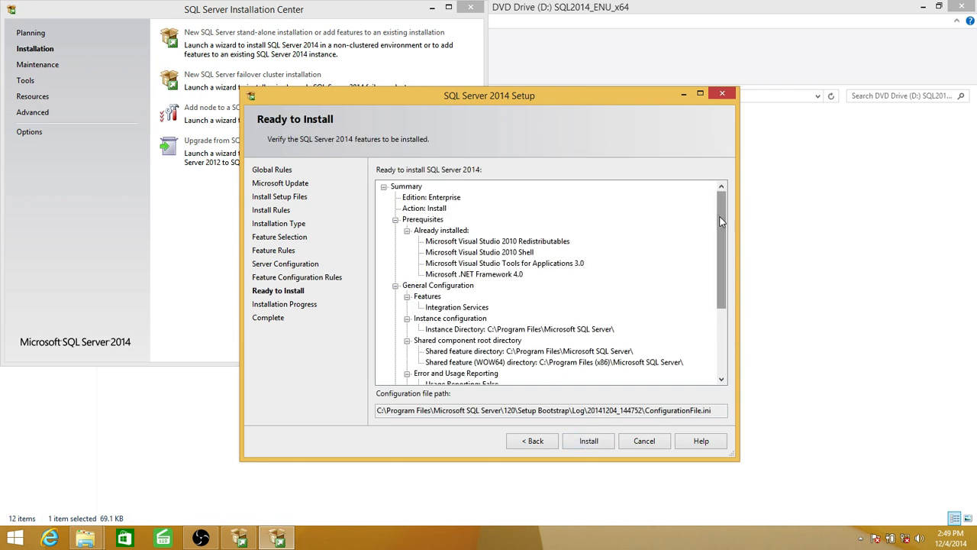
{"action": "scroll", "scroll_direction": "down", "scroll_amount": 3}
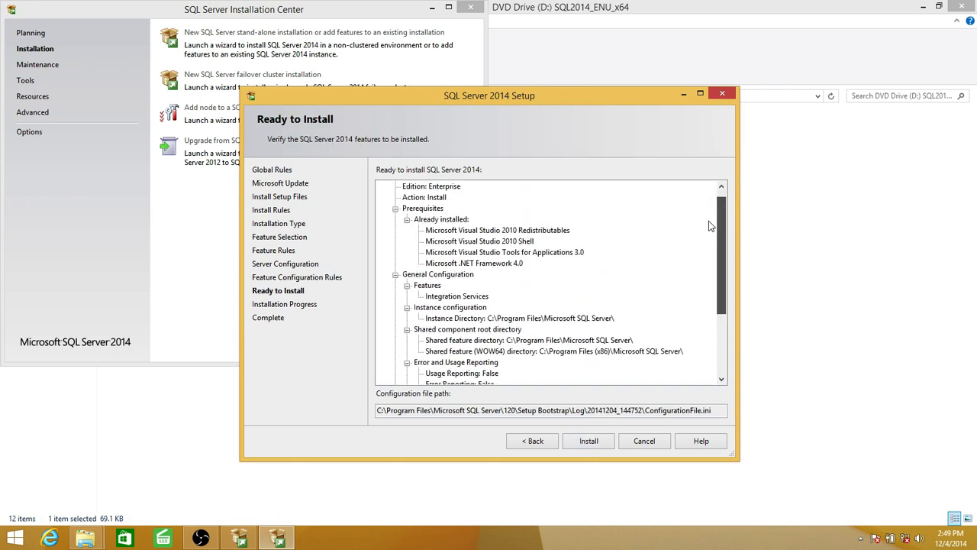
{"action": "scroll", "scroll_direction": "up", "scroll_amount": 3}
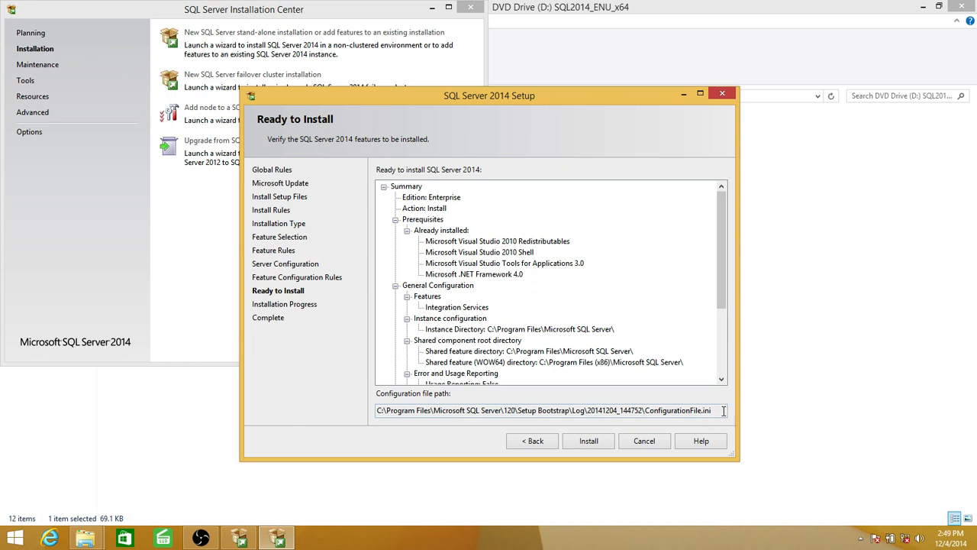
{"action": "triple_click", "coordinate": [546, 409]}
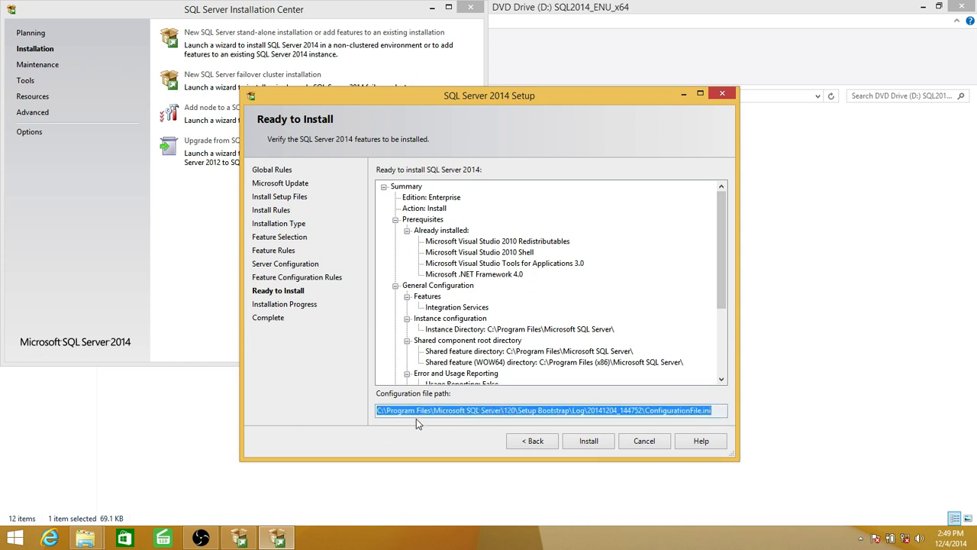
{"action": "left_click", "coordinate": [589, 440]}
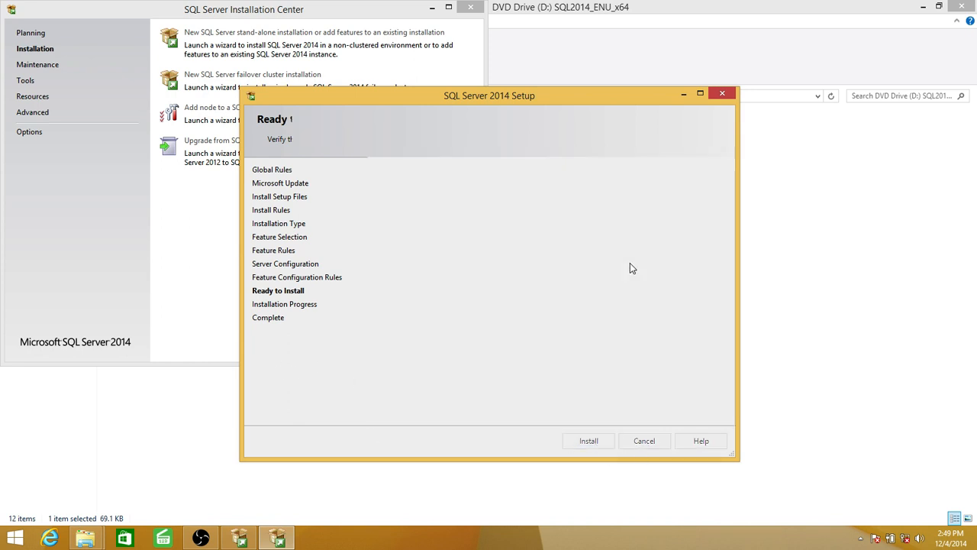
Step: Let the installation run until Integration Services is reported as Succeeded
{"action": "left_click", "coordinate": [590, 440]}
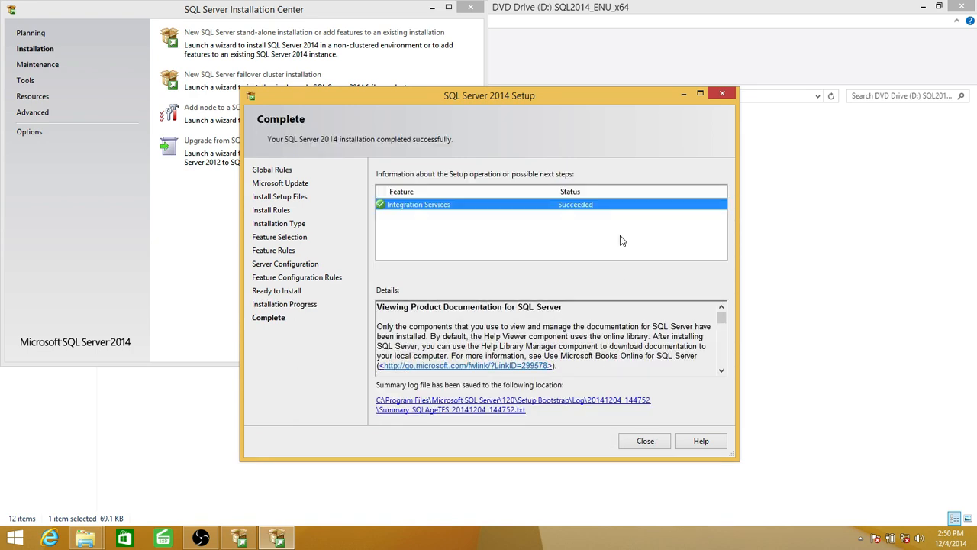
{"action": "mouse_move", "coordinate": [549, 206]}
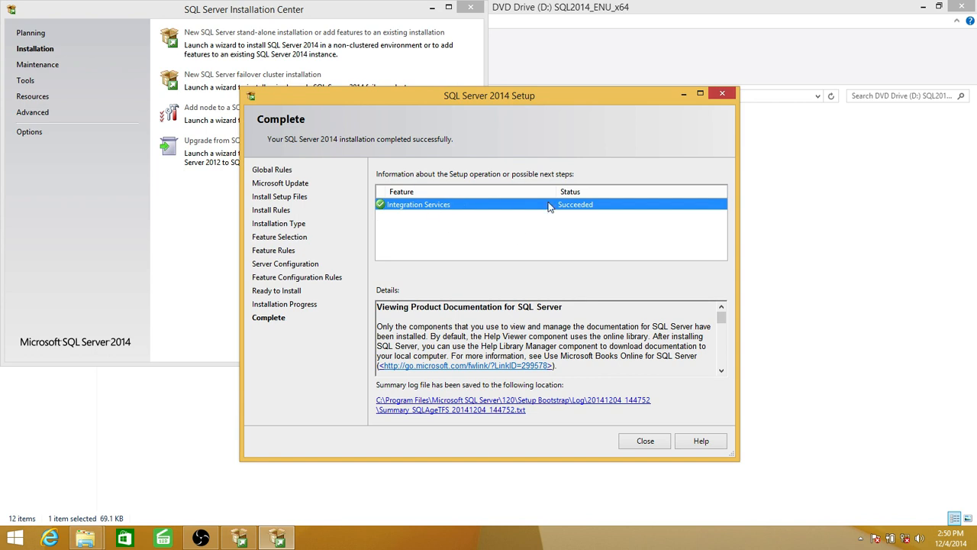
{"action": "mouse_move", "coordinate": [345, 282]}
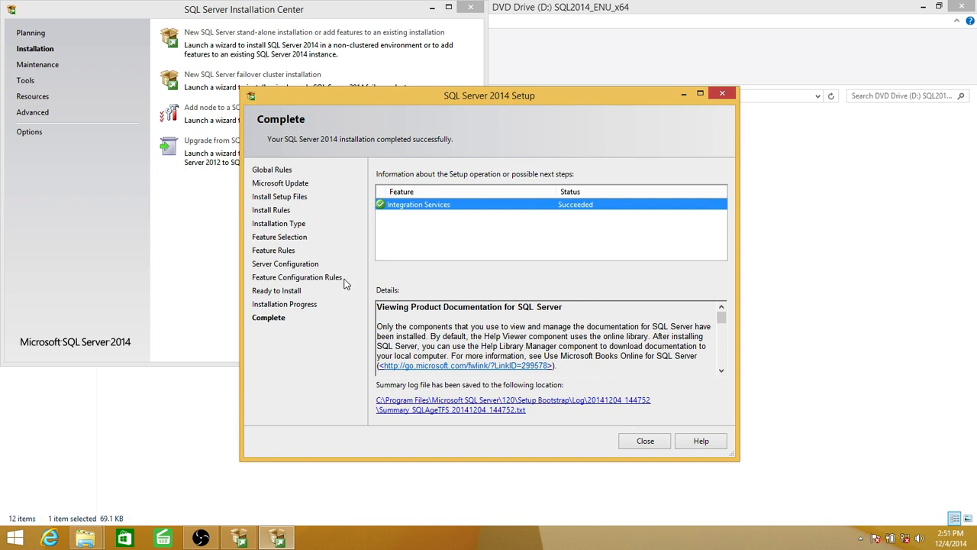
{"action": "mouse_move", "coordinate": [488, 229]}
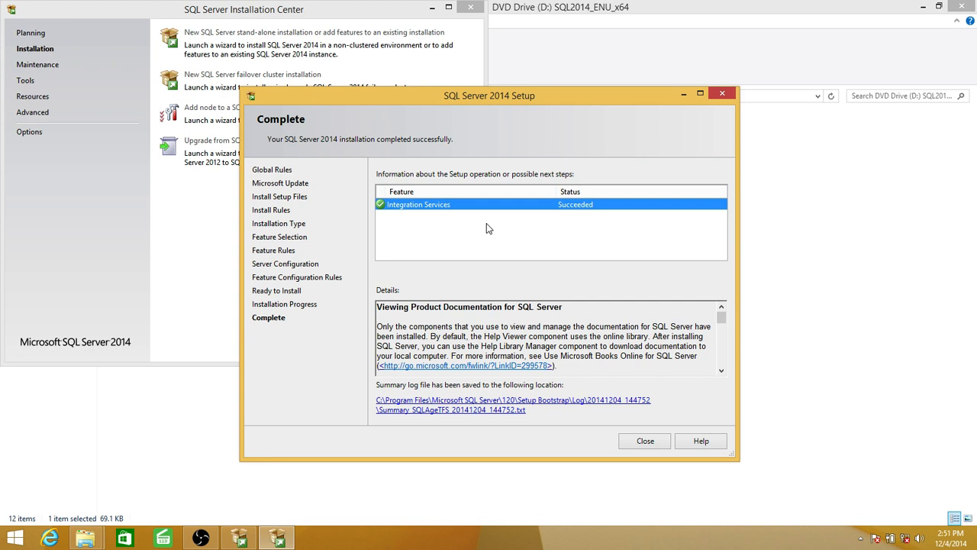
{"action": "mouse_move", "coordinate": [765, 516]}
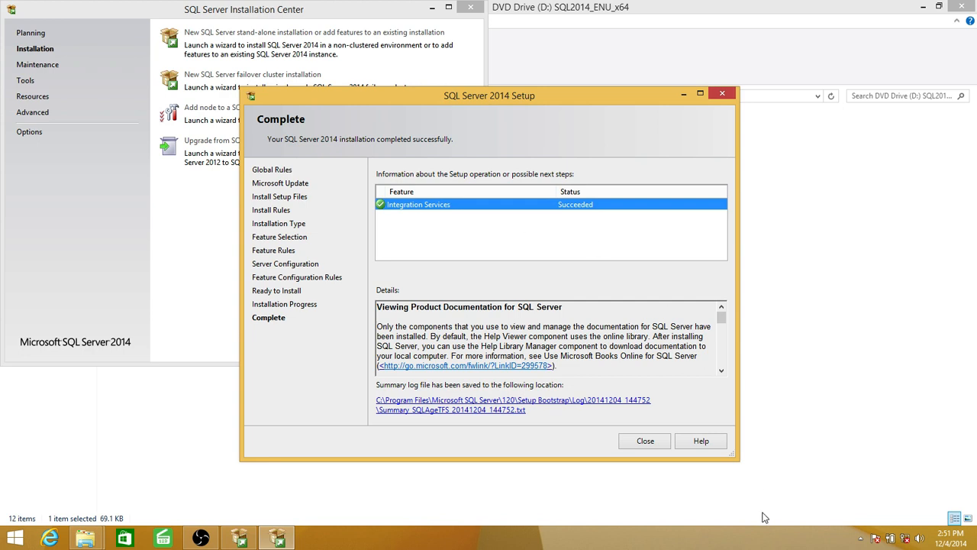
Step: Close the setup wizard and Installation Center and return to the Start screen
{"action": "left_click", "coordinate": [644, 439]}
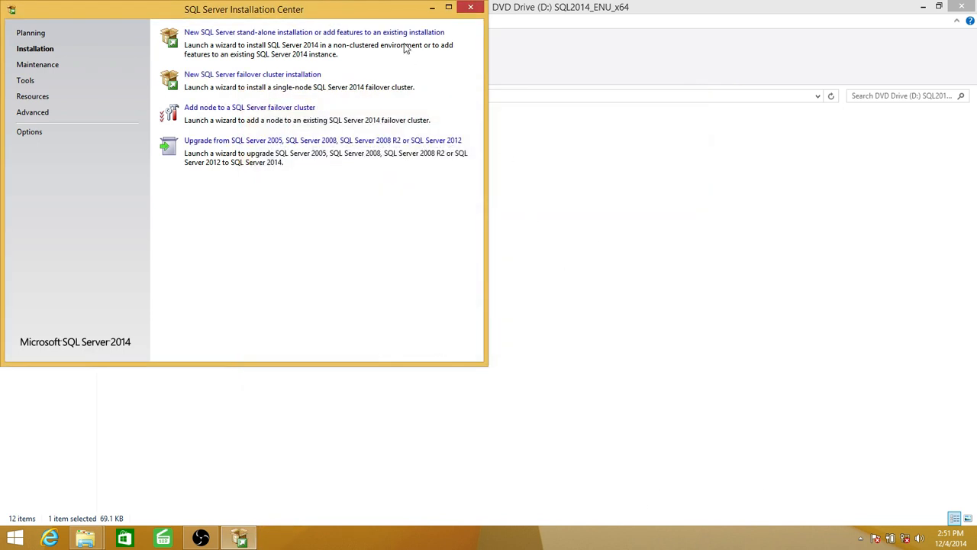
{"action": "left_click", "coordinate": [470, 7]}
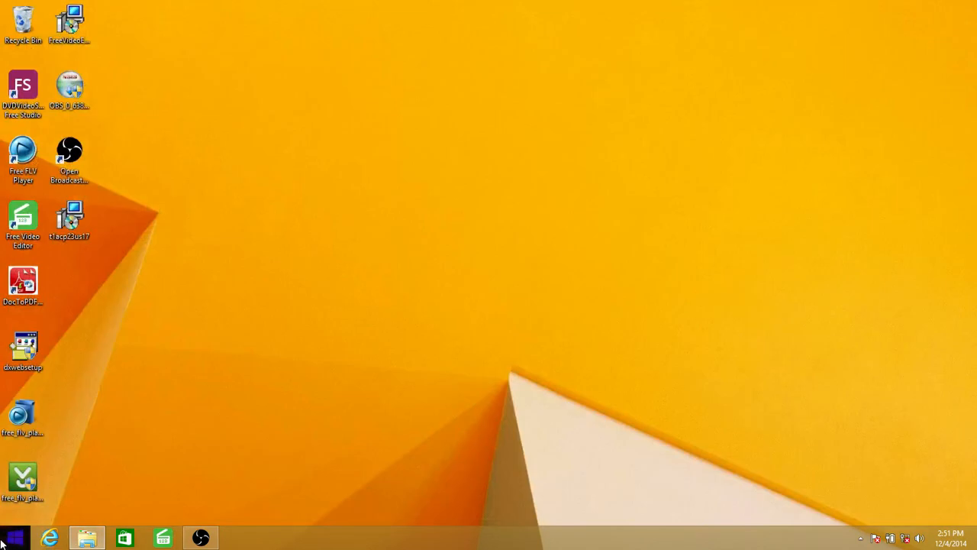
{"action": "left_click", "coordinate": [12, 537]}
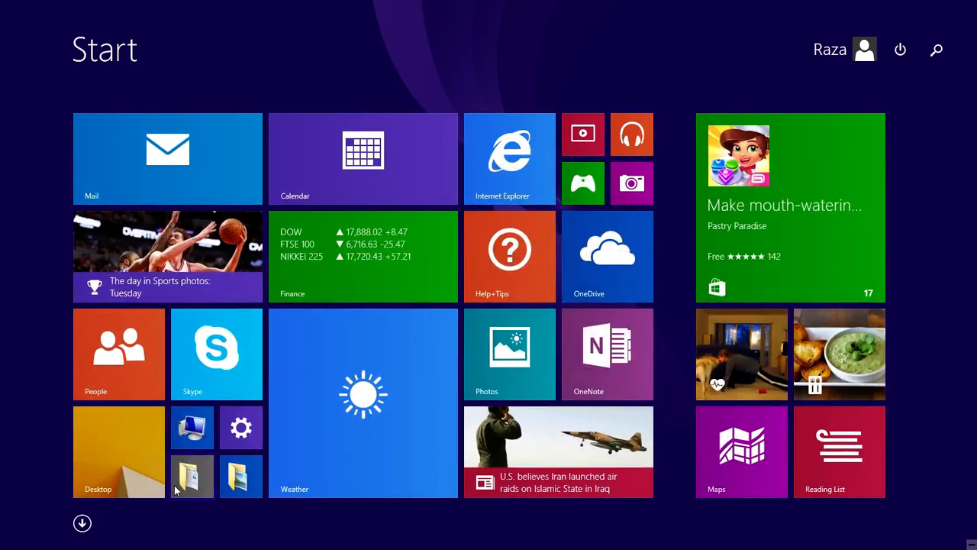
Step: Search the apps for 'sql' and launch SQL Server 2014 Configuration Manager
{"action": "left_click", "coordinate": [83, 522]}
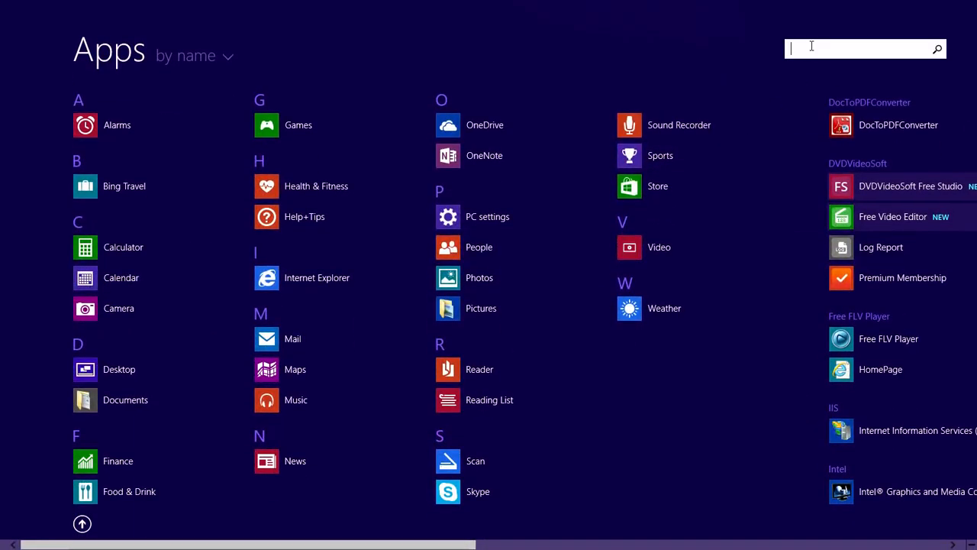
{"action": "type", "text": "sql"}
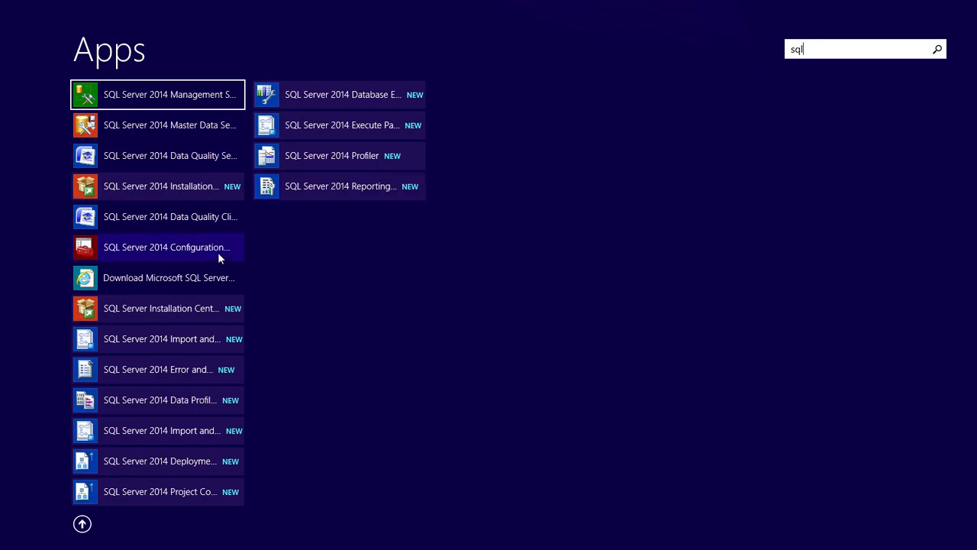
{"action": "left_click", "coordinate": [165, 247]}
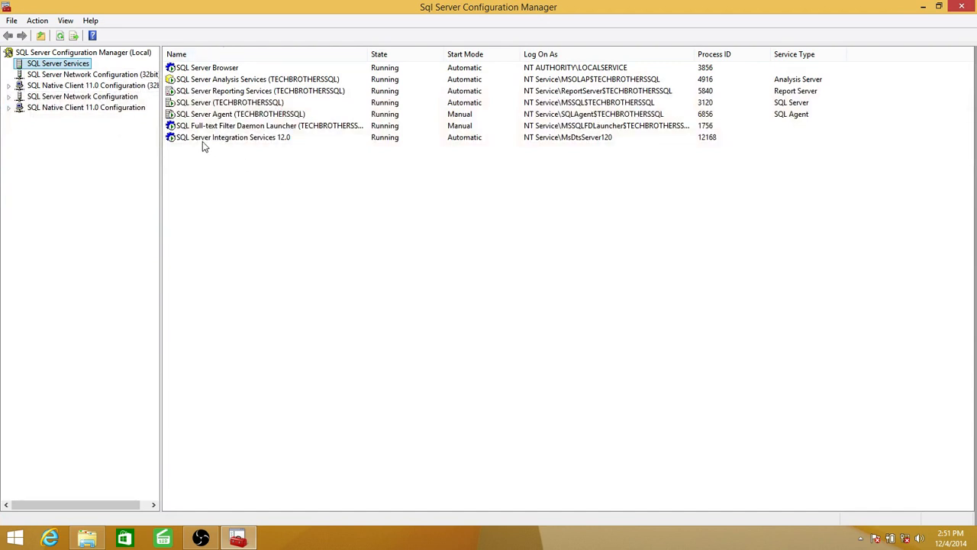
{"action": "left_click", "coordinate": [232, 138]}
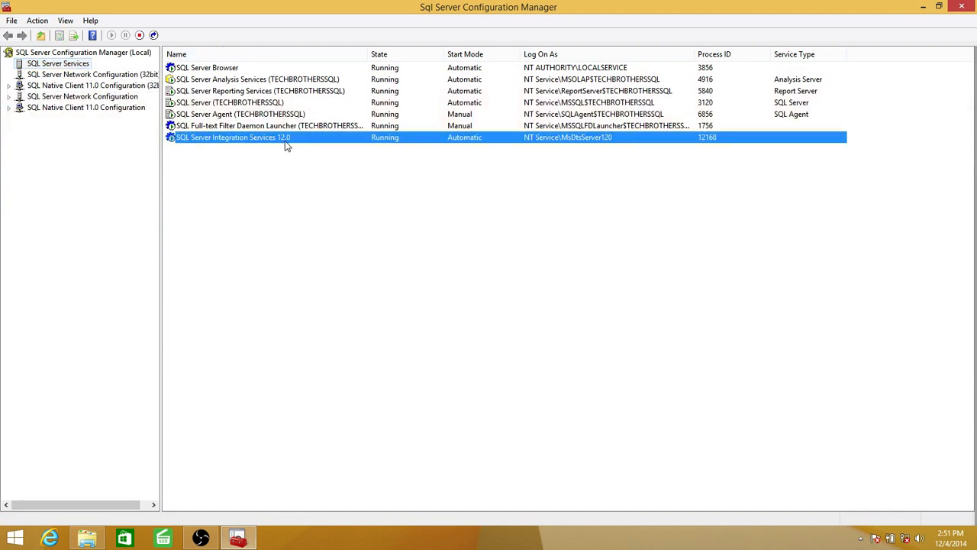
{"action": "mouse_move", "coordinate": [601, 144]}
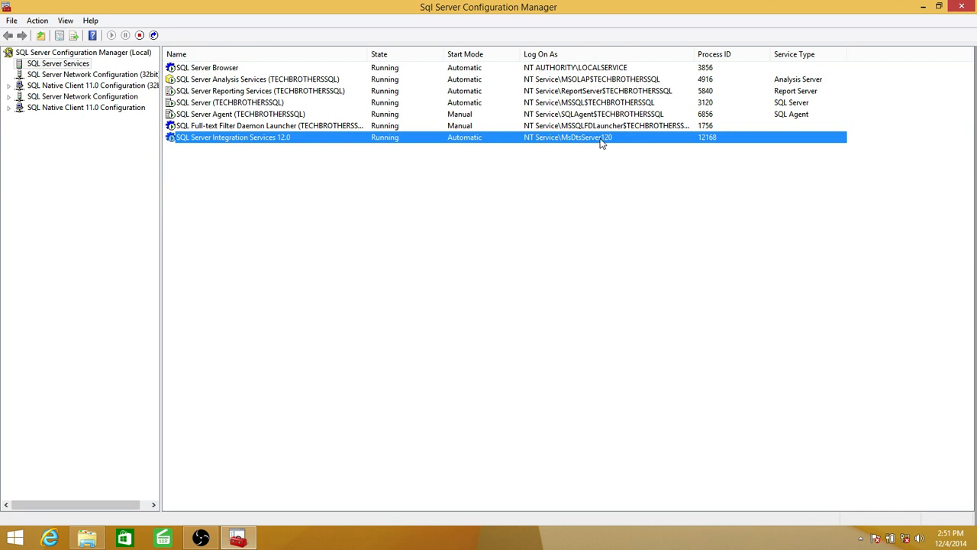
{"action": "mouse_move", "coordinate": [574, 143]}
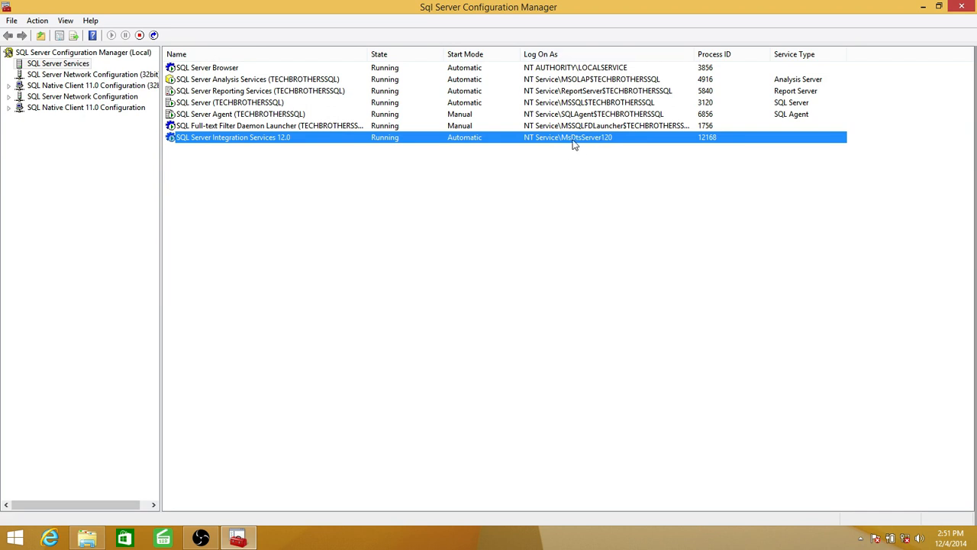
{"action": "mouse_move", "coordinate": [561, 151]}
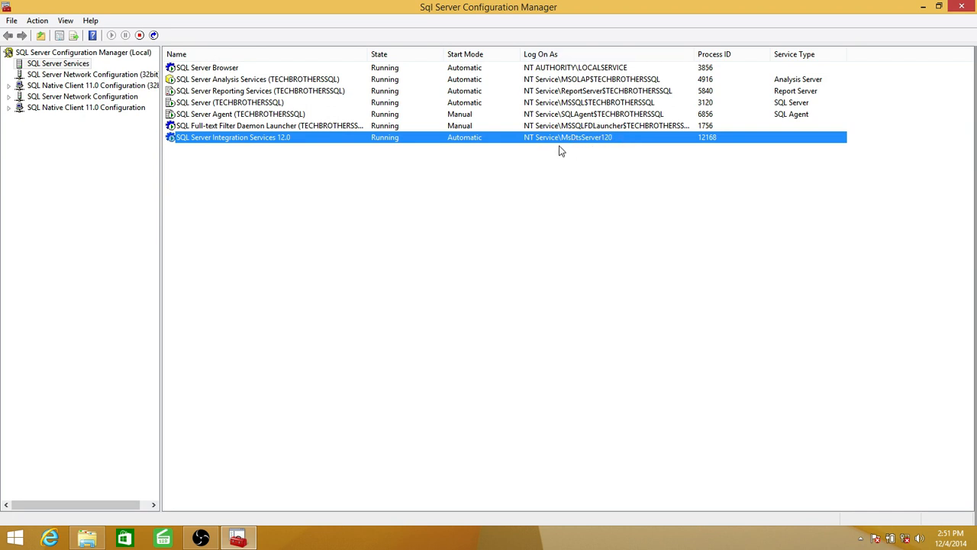
{"action": "mouse_move", "coordinate": [596, 147]}
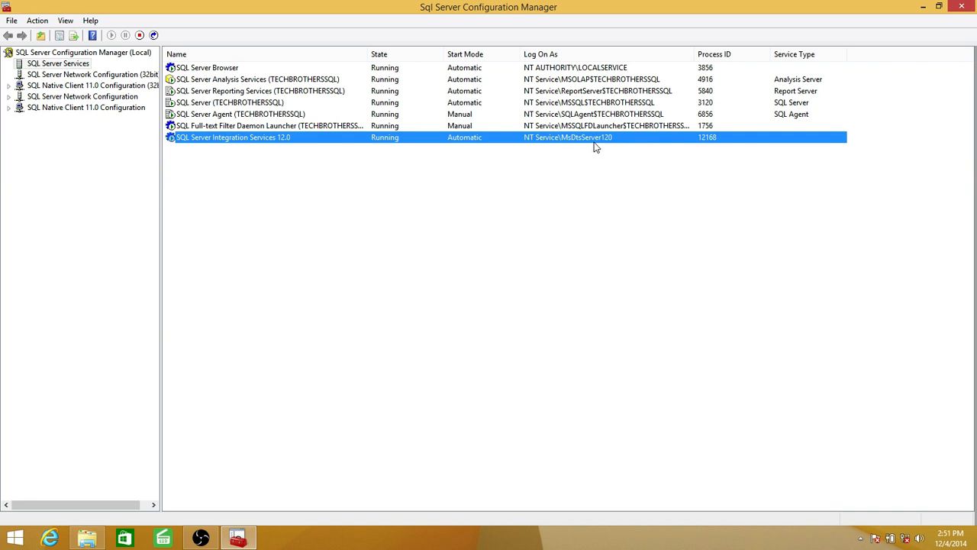
{"action": "mouse_move", "coordinate": [614, 142]}
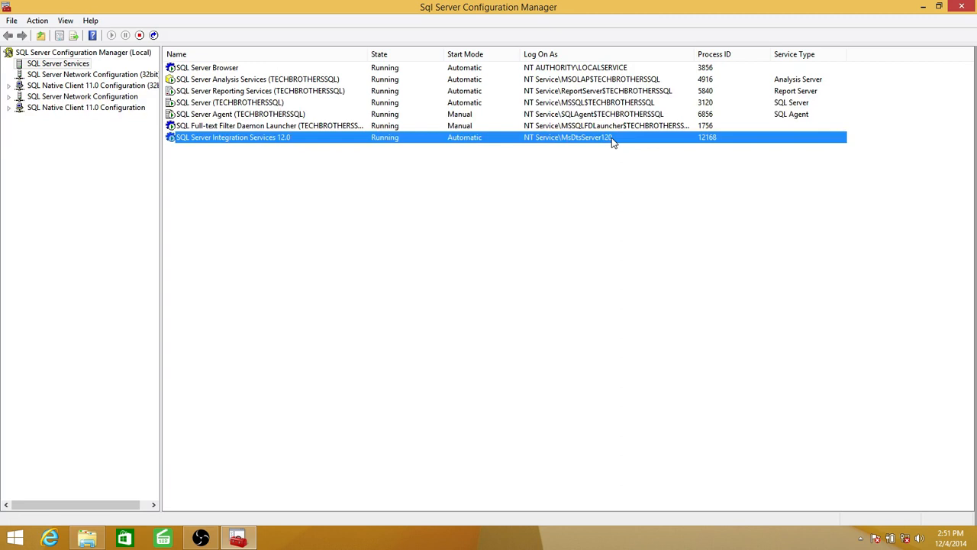
{"action": "mouse_move", "coordinate": [253, 176]}
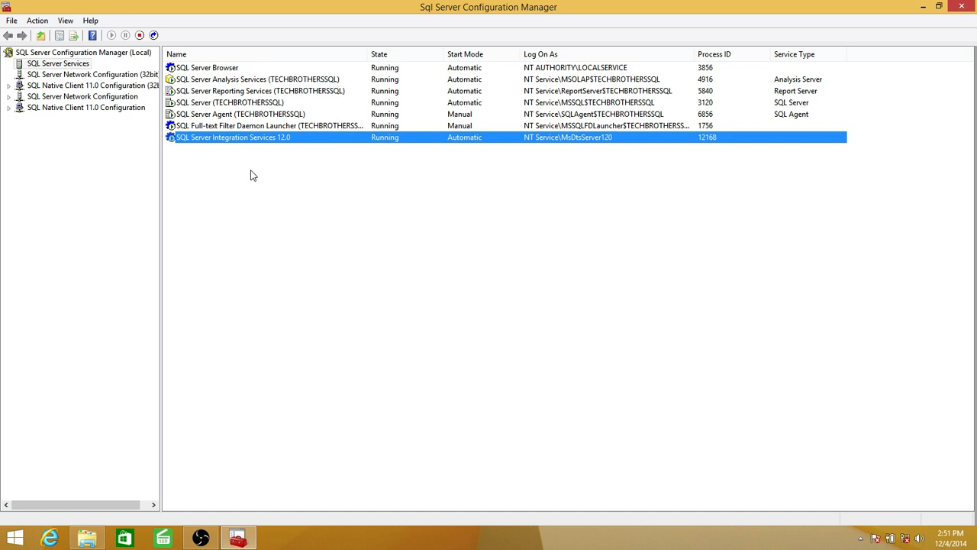
{"action": "mouse_move", "coordinate": [327, 217]}
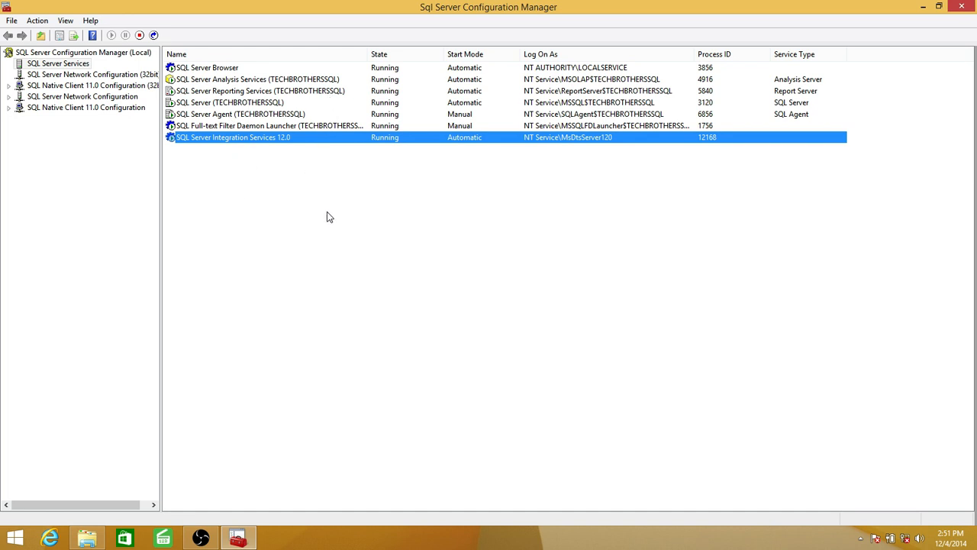
{"action": "mouse_move", "coordinate": [643, 174]}
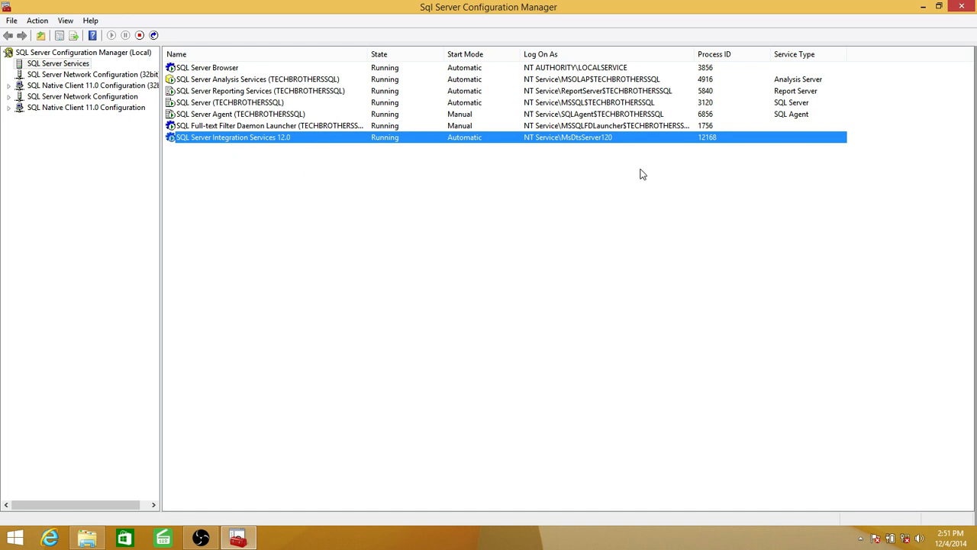
{"action": "mouse_move", "coordinate": [582, 214]}
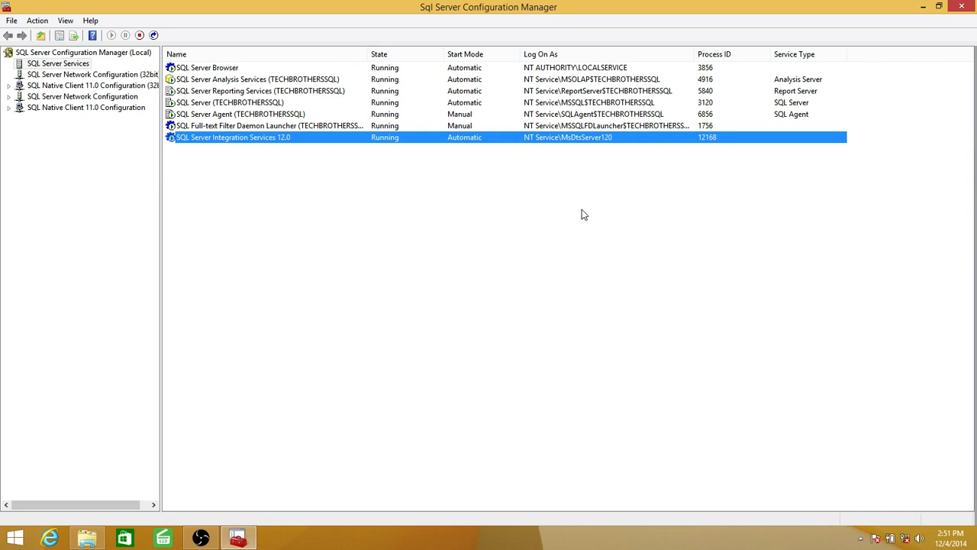
{"action": "mouse_move", "coordinate": [885, 10]}
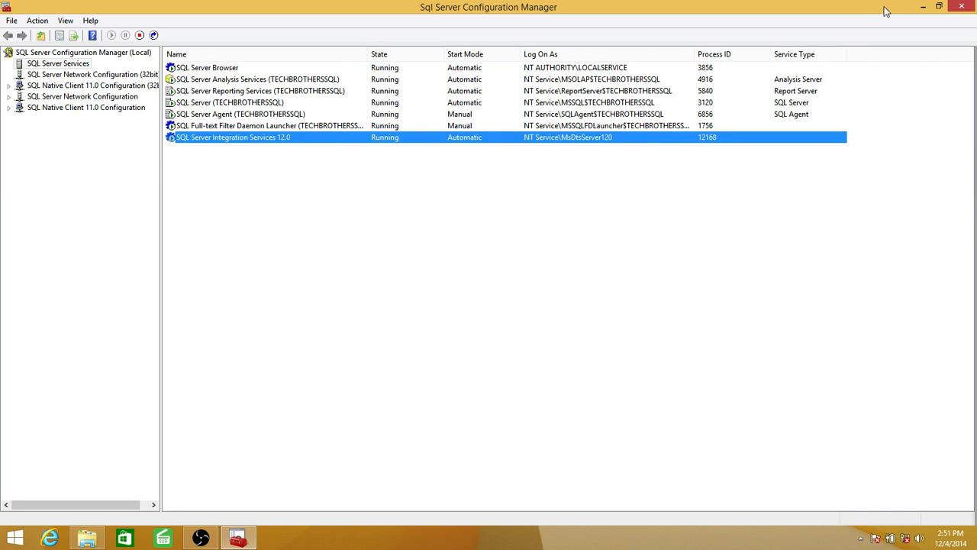
{"action": "mouse_move", "coordinate": [965, 11]}
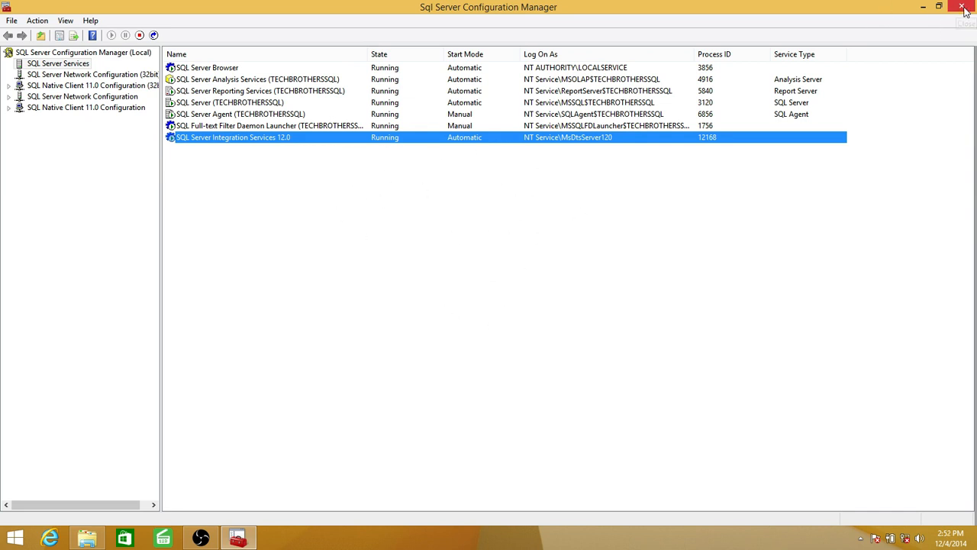
{"action": "mouse_move", "coordinate": [964, 9]}
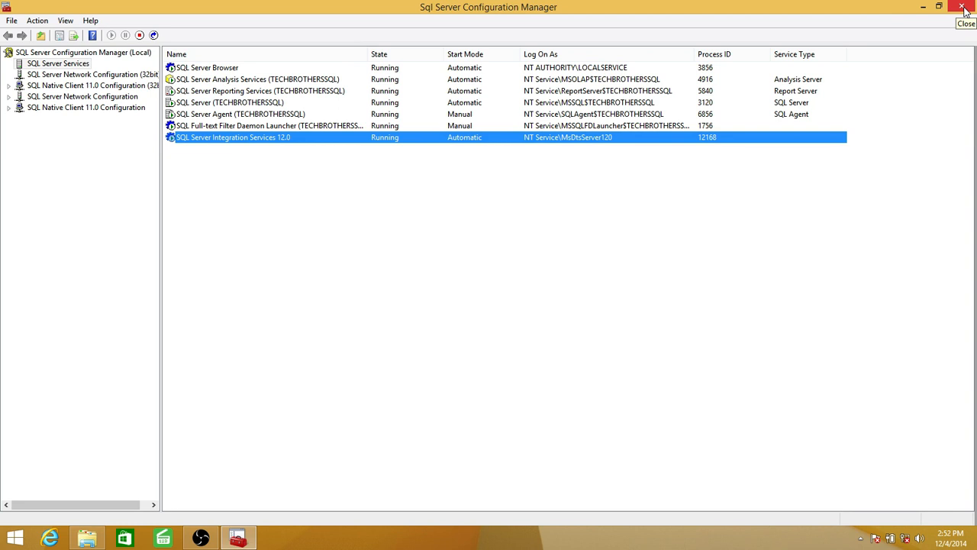